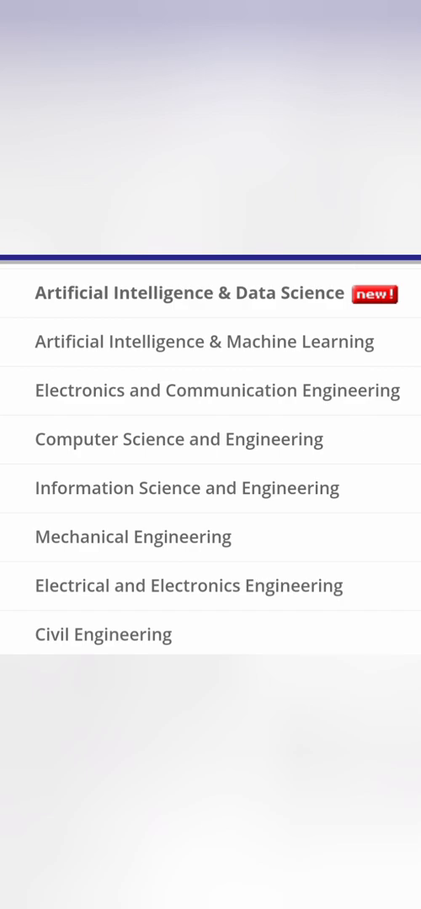
scroll("down", 3)
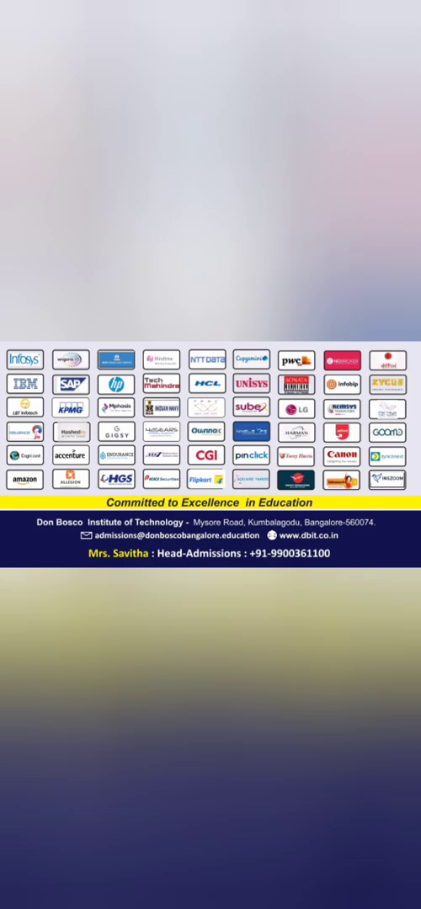
scroll("down", 3)
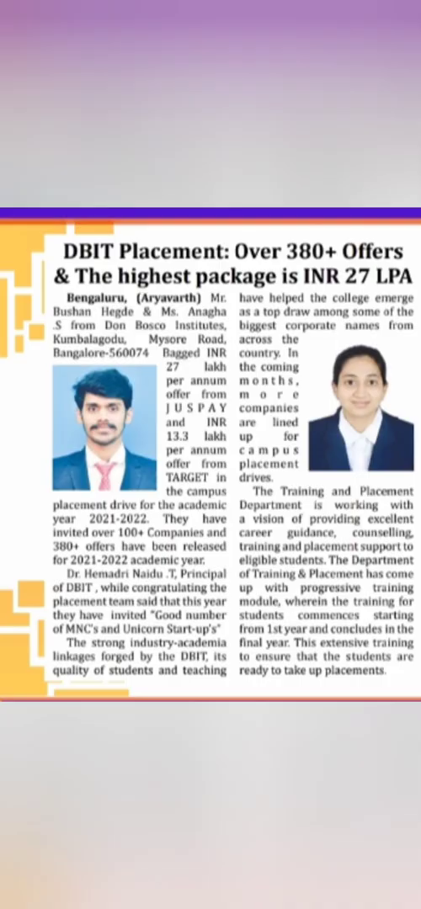